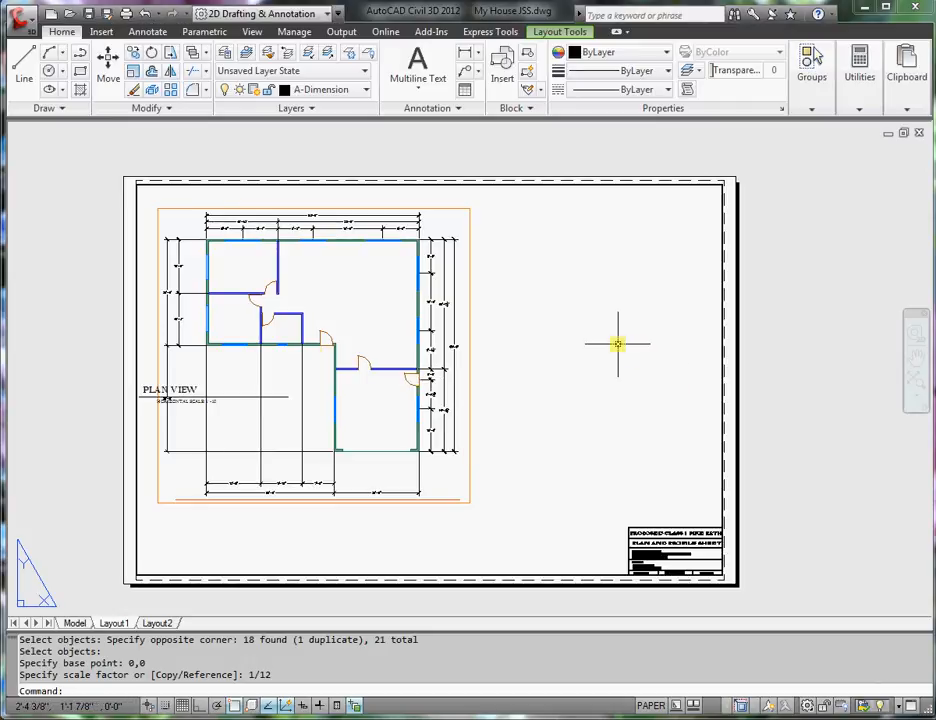
{"action": "mouse_move", "coordinate": [515, 211]}
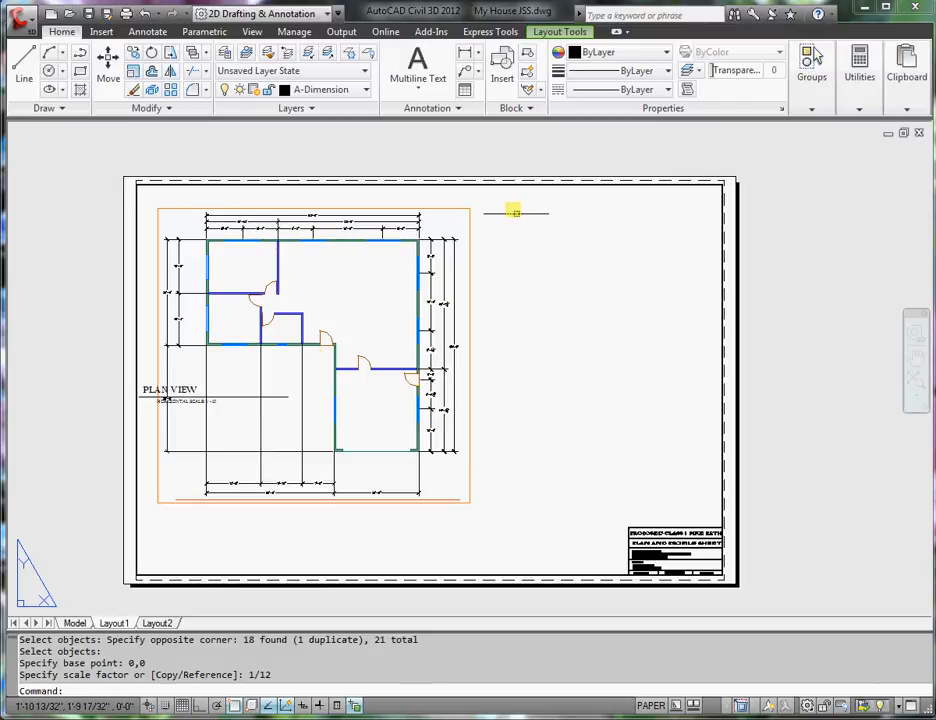
{"action": "mouse_move", "coordinate": [483, 362]}
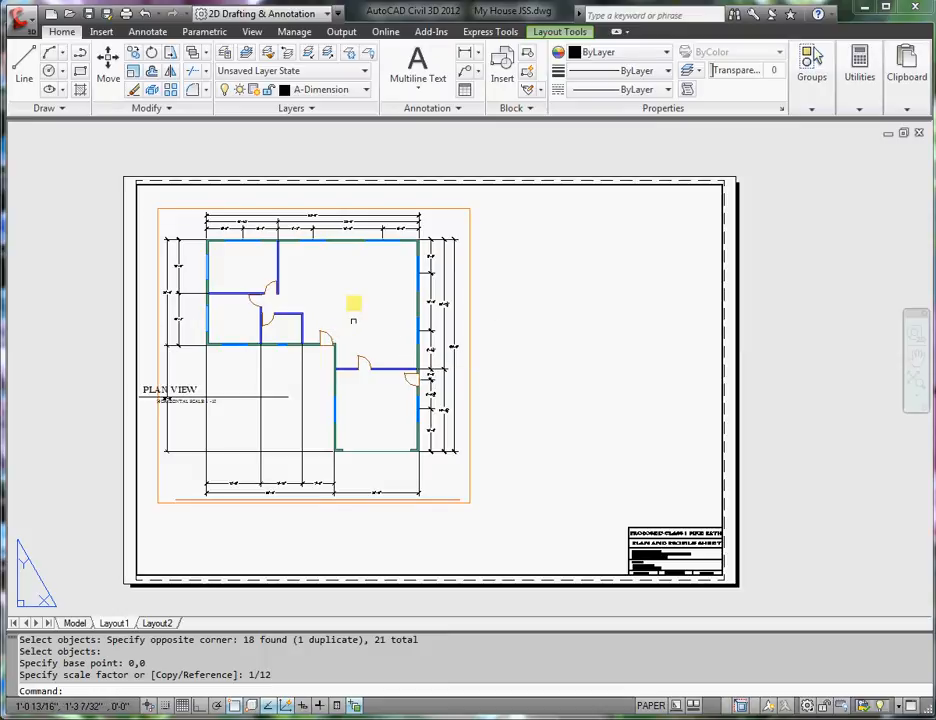
{"action": "mouse_move", "coordinate": [335, 400]}
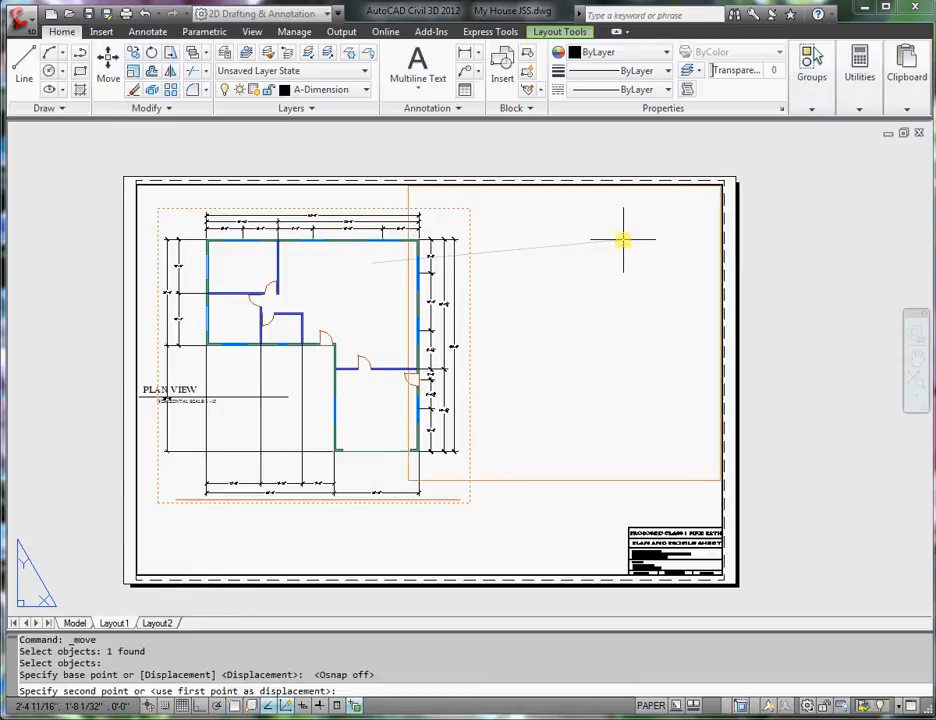
Drag the floor plan viewport from the left to the right half of the layout sheet.
{"action": "left_click_drag", "start_coordinate": [623, 240], "coordinate": [500, 500]}
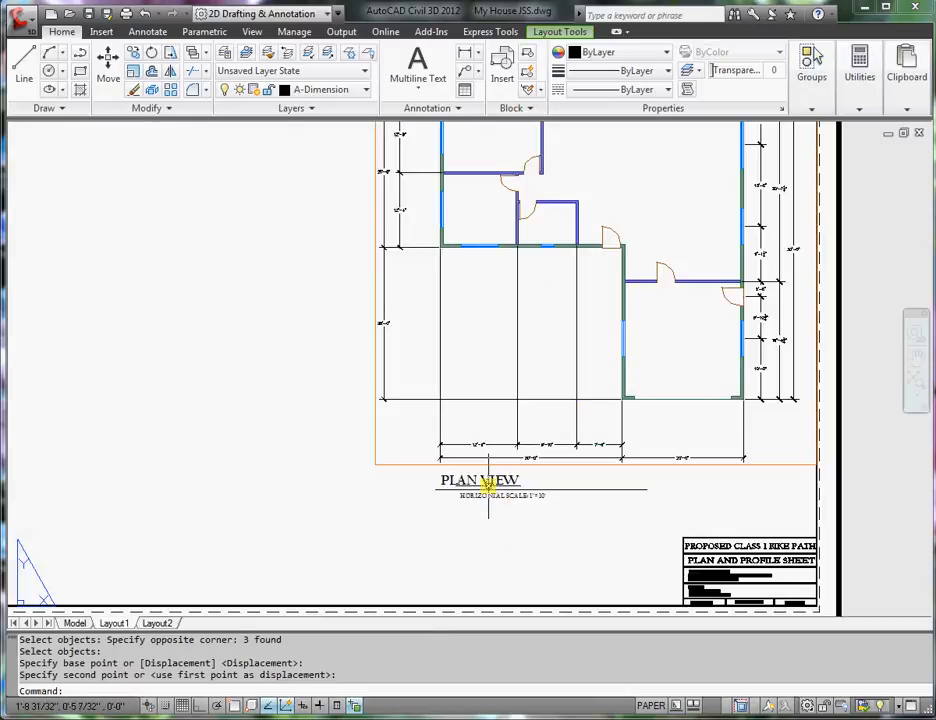
Retitle the PLAN VIEW label to FLOOR PLAN with scale note 1/4" = 1'-0".
{"action": "double_click", "coordinate": [480, 480]}
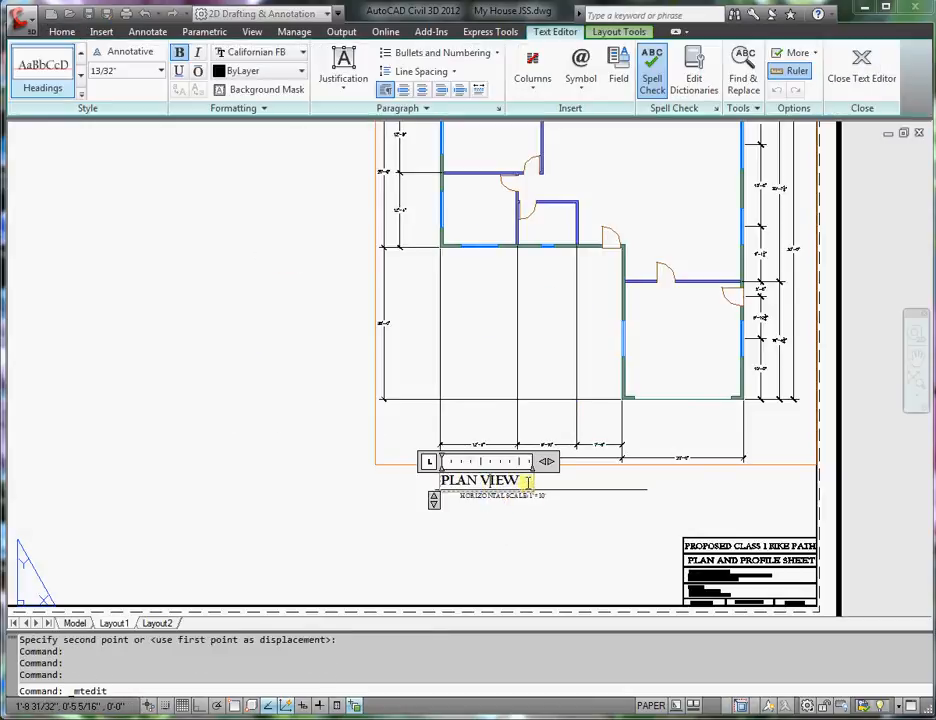
{"action": "triple_click", "coordinate": [480, 481]}
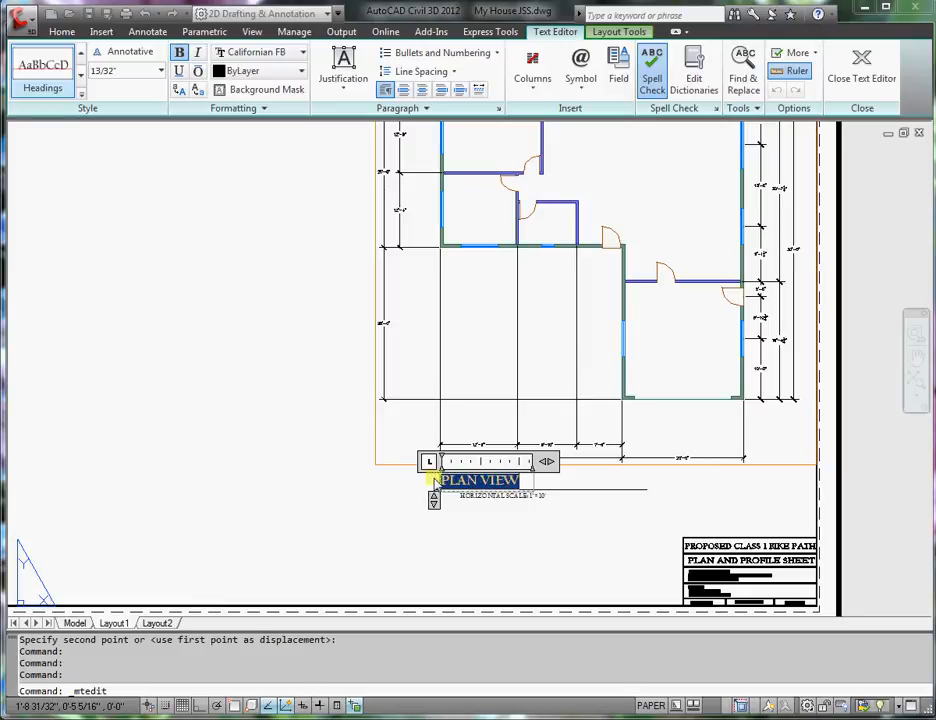
{"action": "type", "text": "FLOOR"}
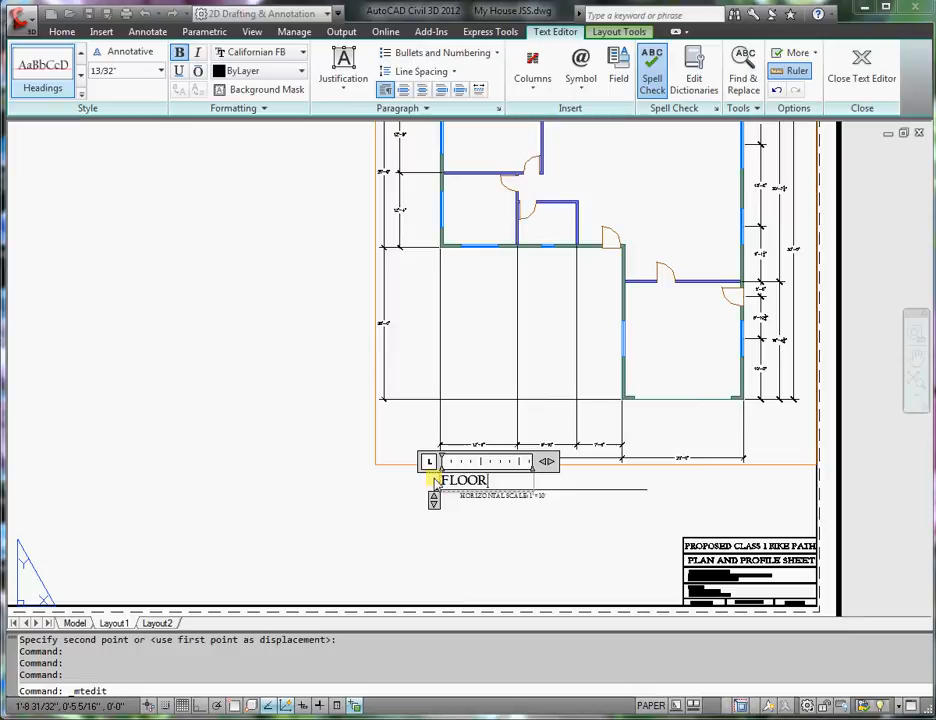
{"action": "type", "text": "PLAN"}
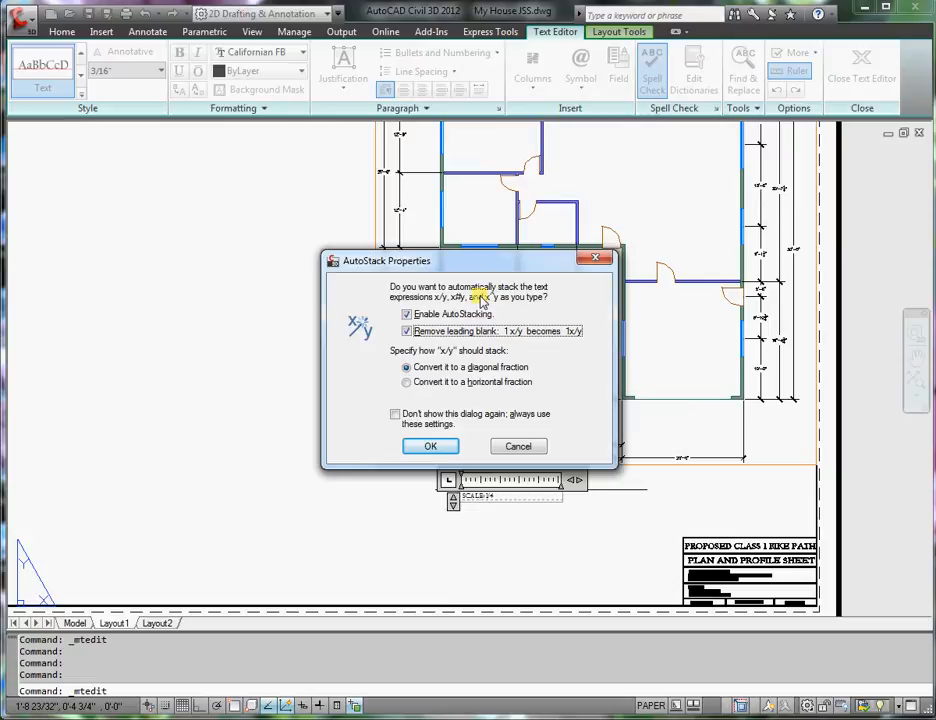
{"action": "mouse_move", "coordinate": [455, 331]}
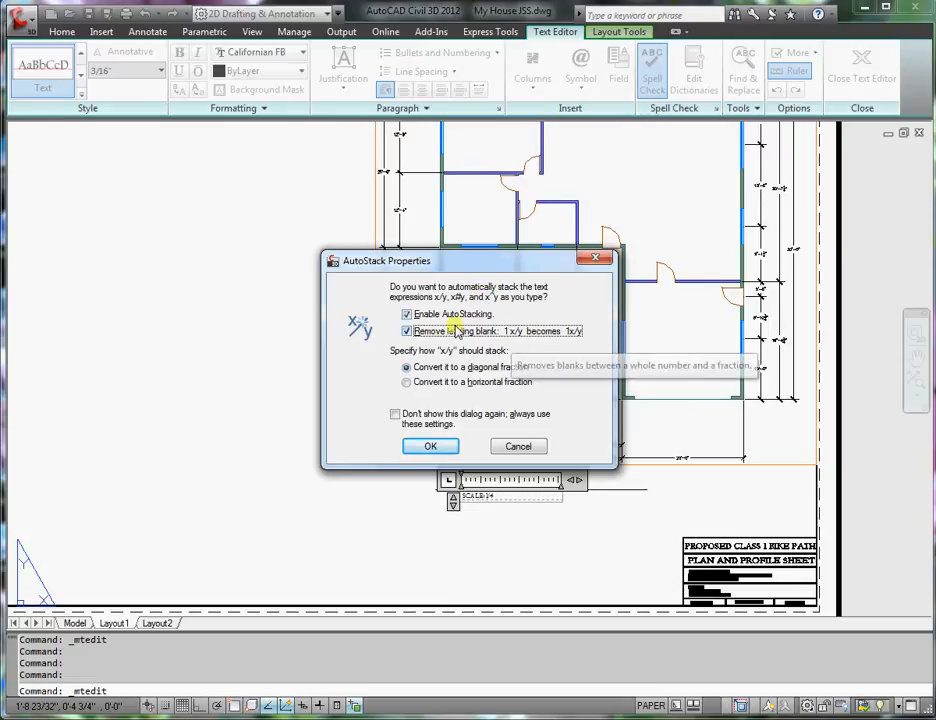
{"action": "mouse_move", "coordinate": [497, 371]}
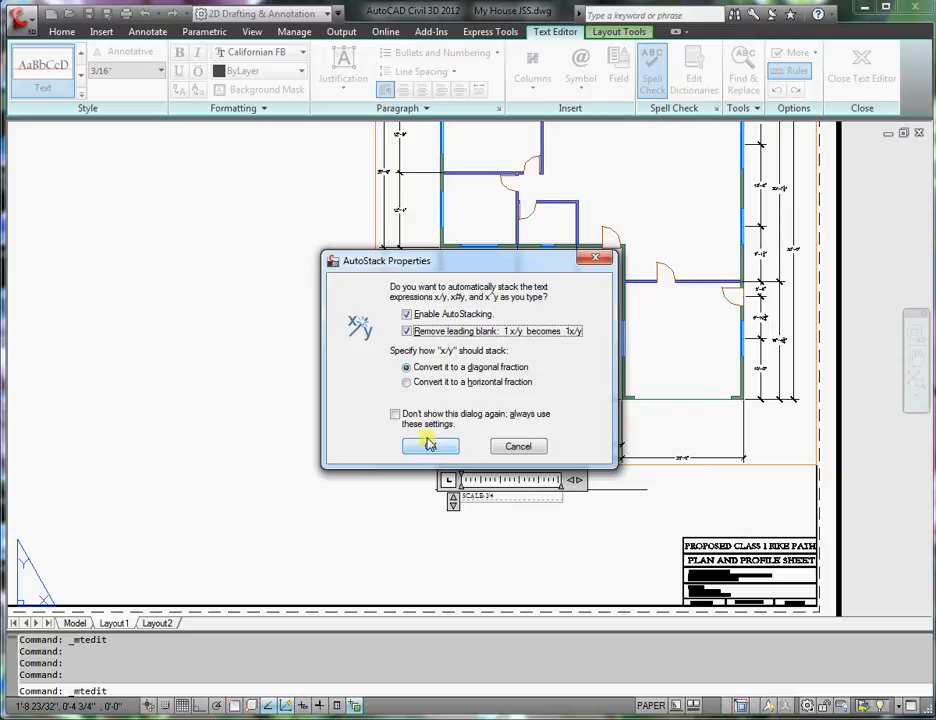
{"action": "left_click", "coordinate": [430, 446]}
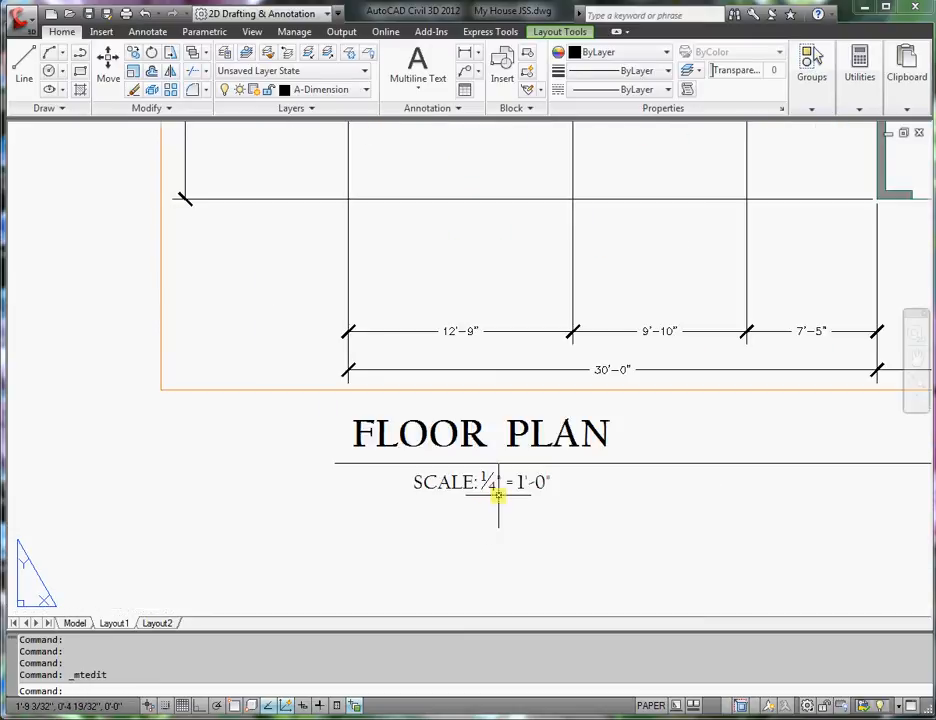
Stretch the FLOOR PLAN title underline shorter to fit the label.
{"action": "double_click", "coordinate": [480, 482]}
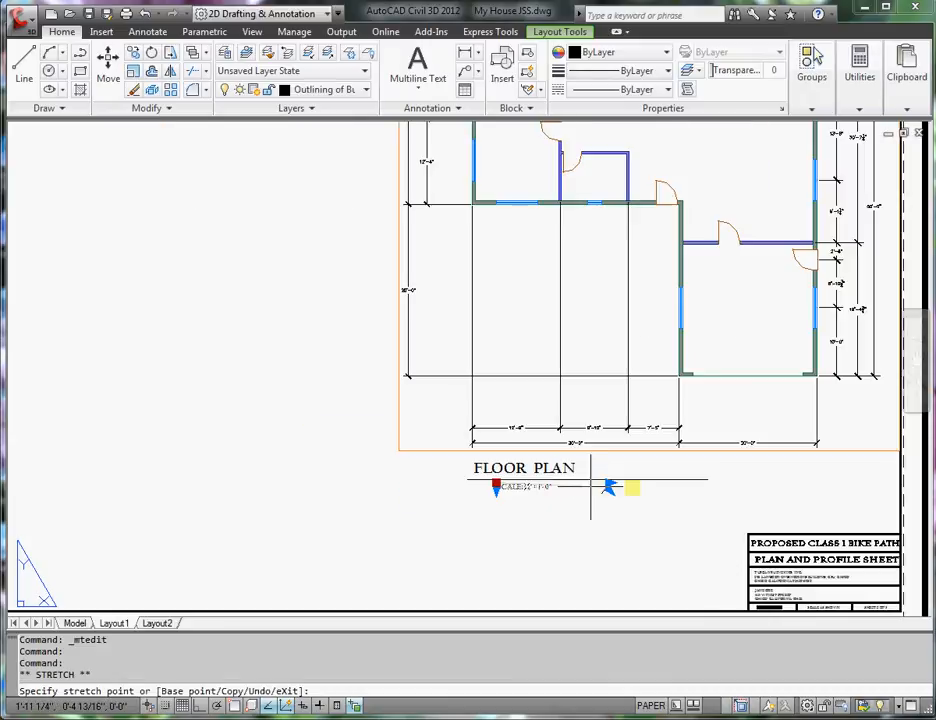
{"action": "left_click_drag", "start_coordinate": [630, 487], "coordinate": [655, 484]}
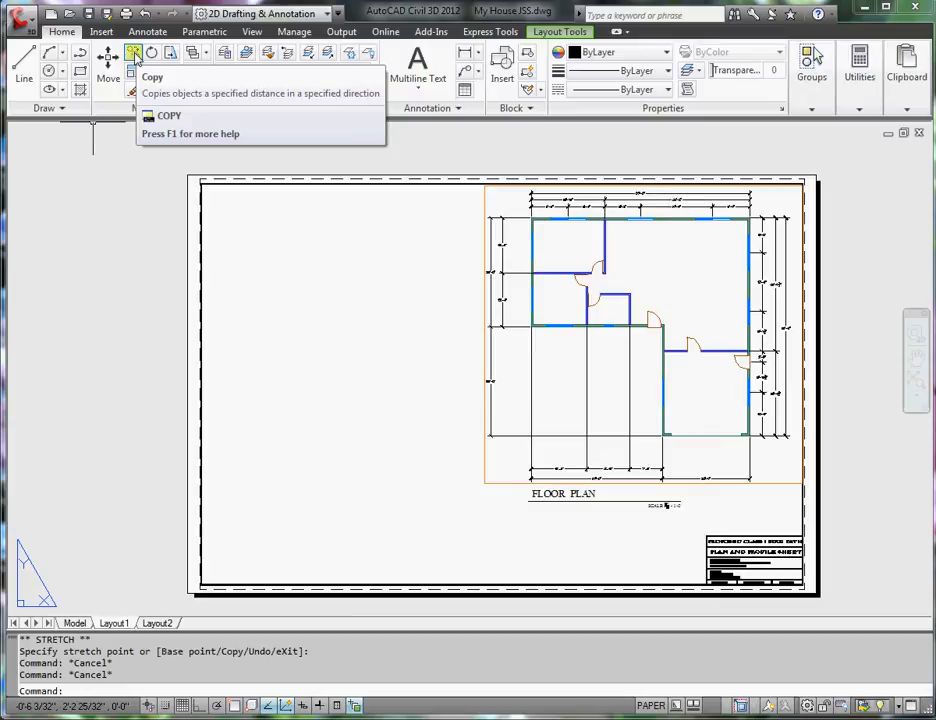
Copy the plan viewport to the top left, reframed as a strip showing the front elevation.
{"action": "left_click", "coordinate": [134, 53]}
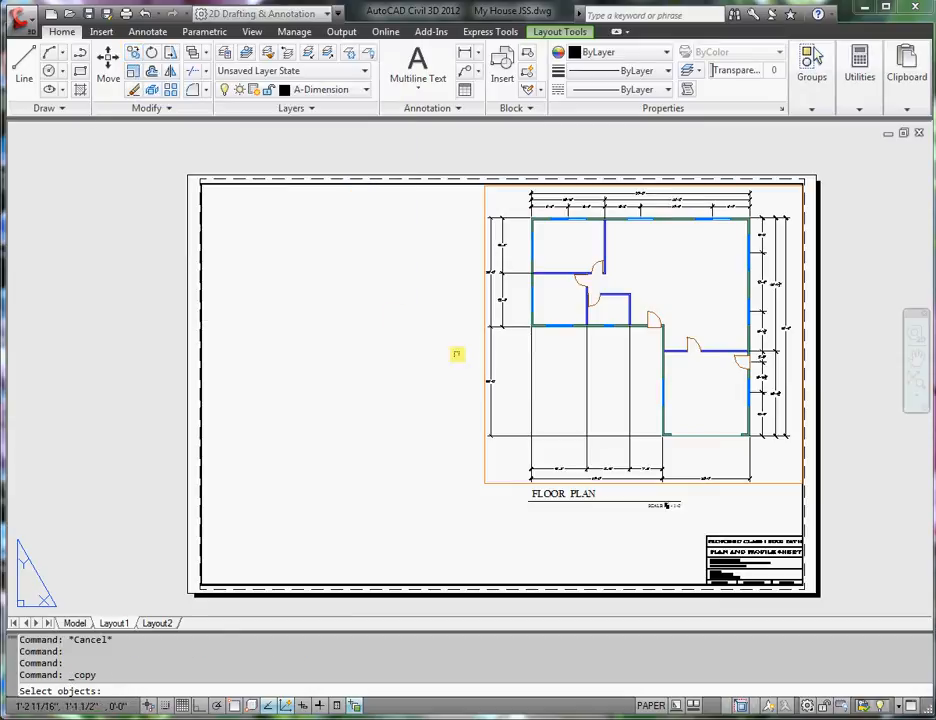
{"action": "left_click", "coordinate": [542, 310]}
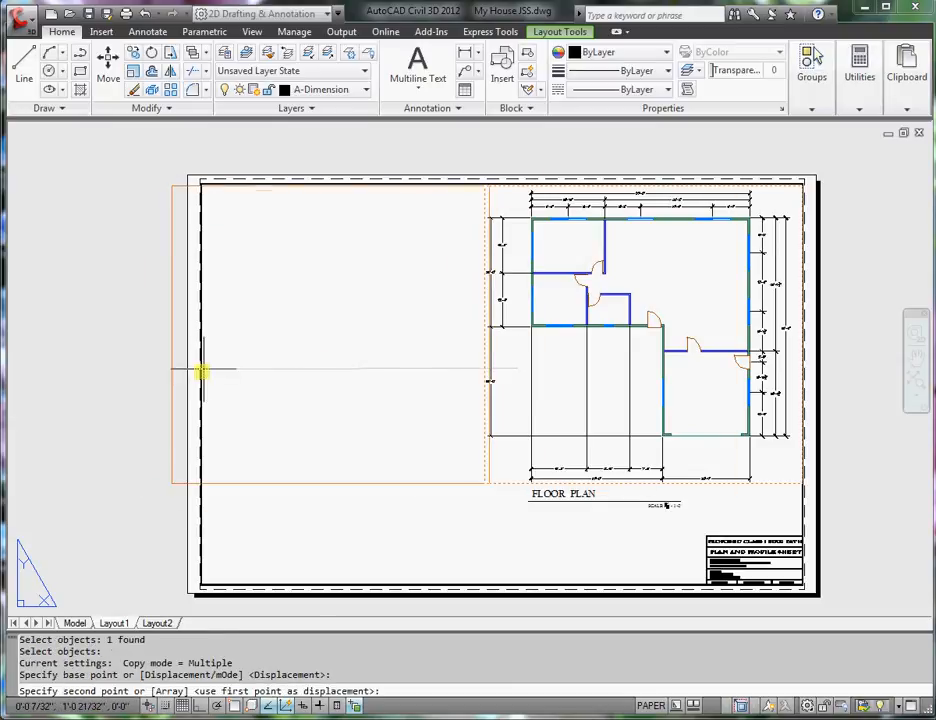
{"action": "left_click", "coordinate": [263, 375]}
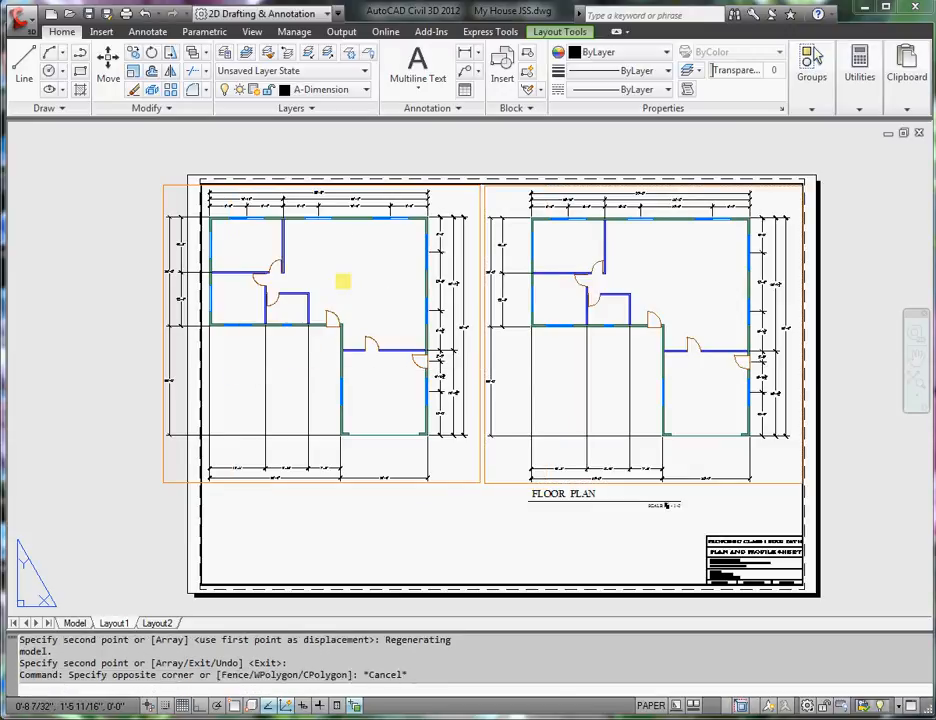
{"action": "double_click", "coordinate": [310, 424]}
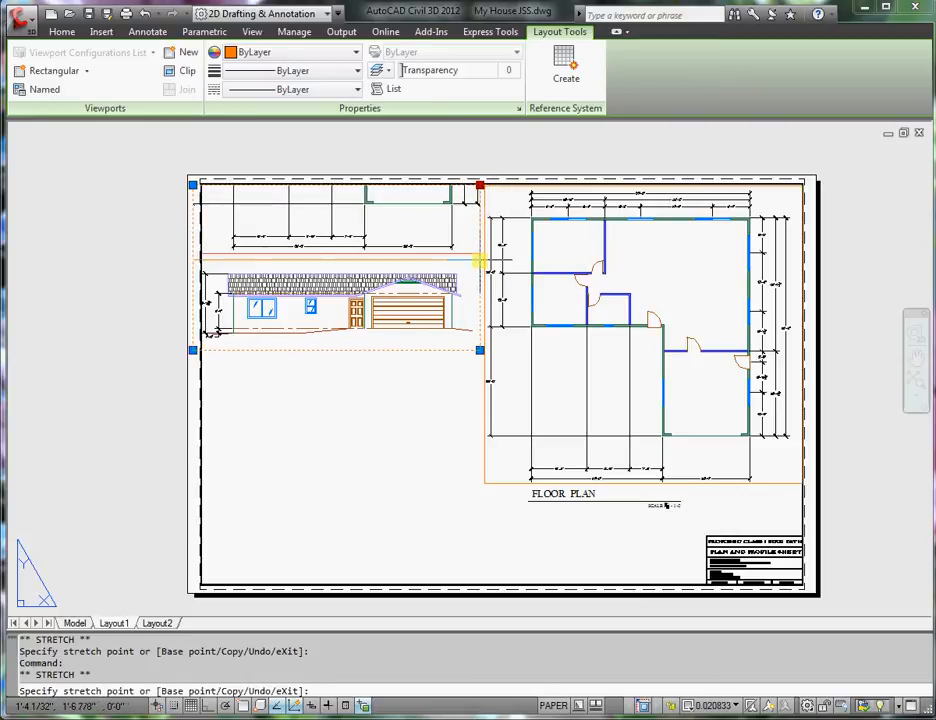
{"action": "left_click_drag", "start_coordinate": [478, 188], "coordinate": [483, 258]}
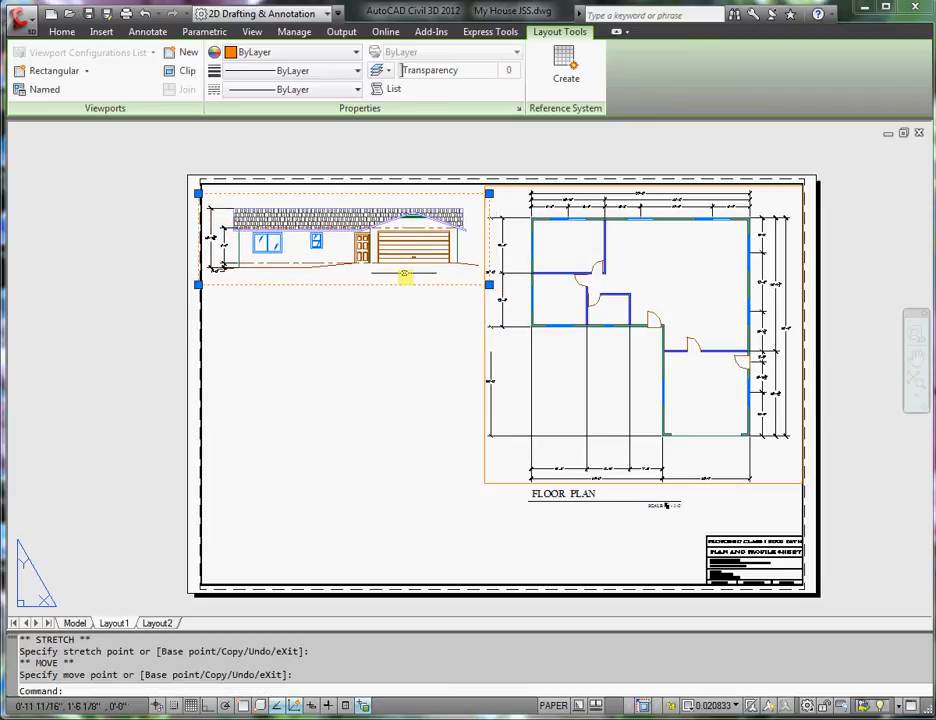
{"action": "left_click", "coordinate": [62, 31]}
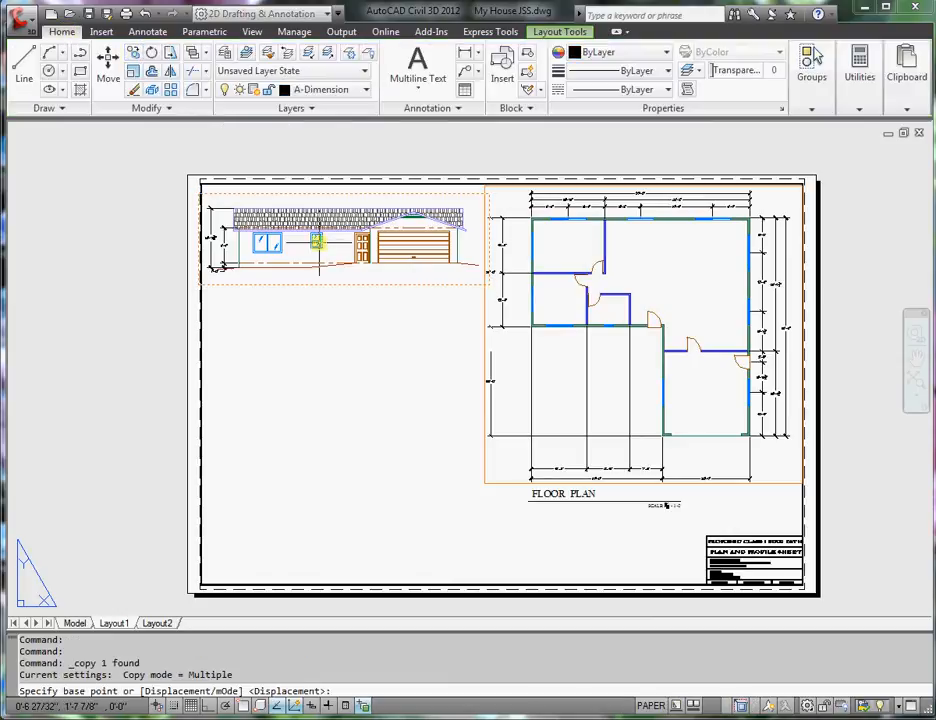
Place a copy of the elevation viewport below the first one.
{"action": "left_click", "coordinate": [316, 240]}
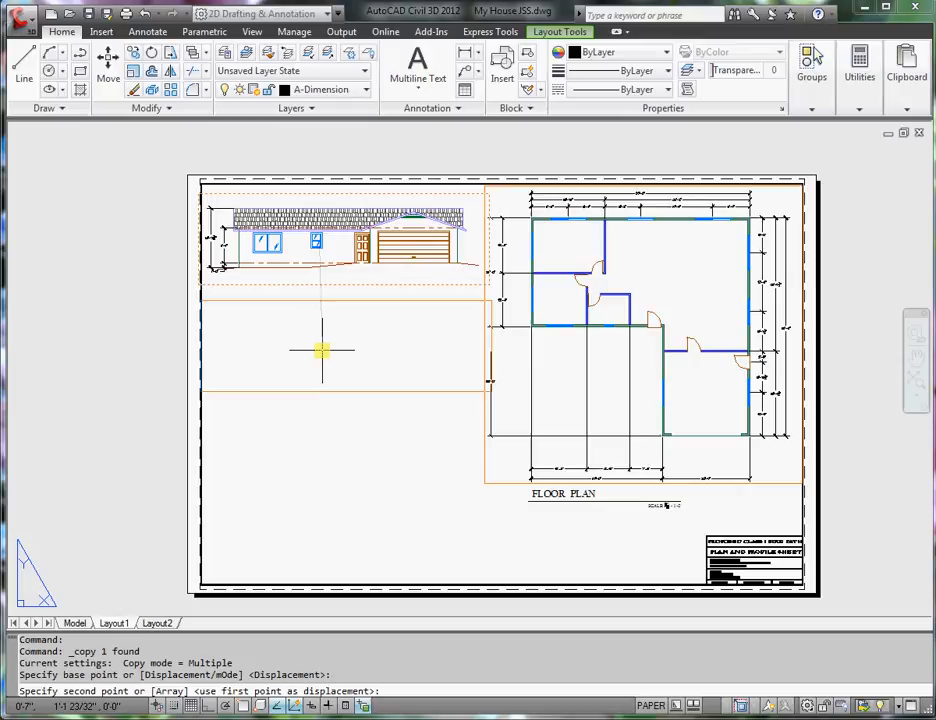
{"action": "left_click", "coordinate": [323, 353]}
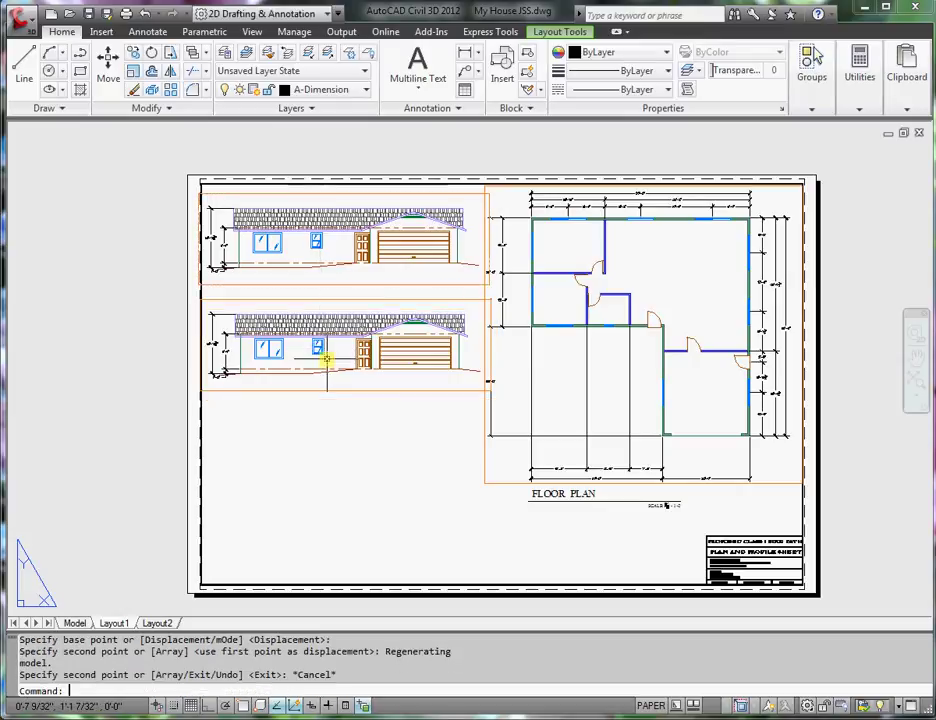
{"action": "double_click", "coordinate": [330, 345]}
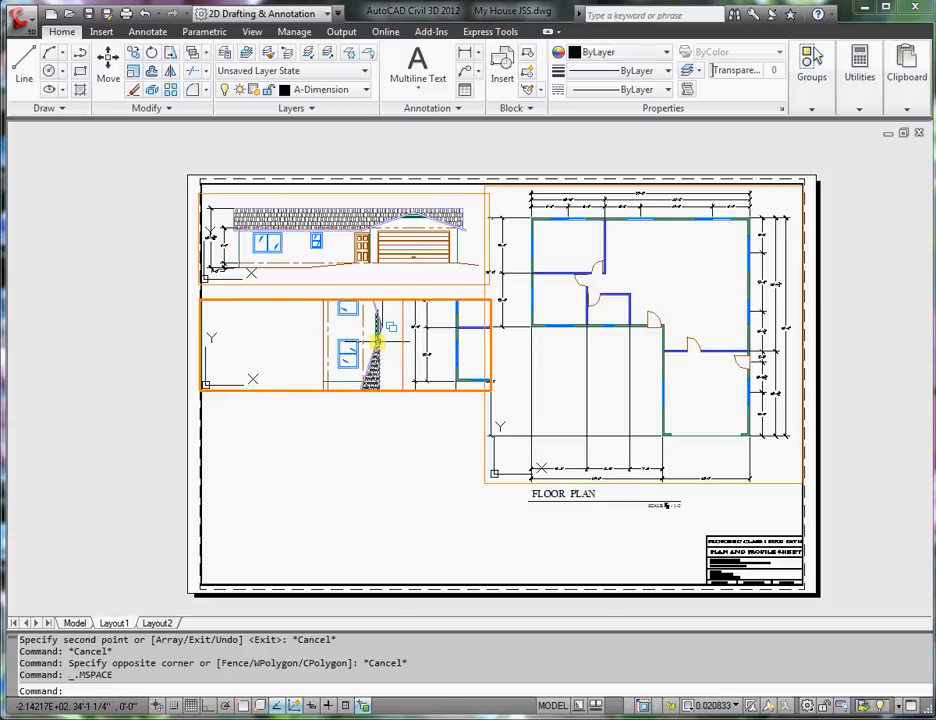
{"action": "mouse_move", "coordinate": [298, 345]}
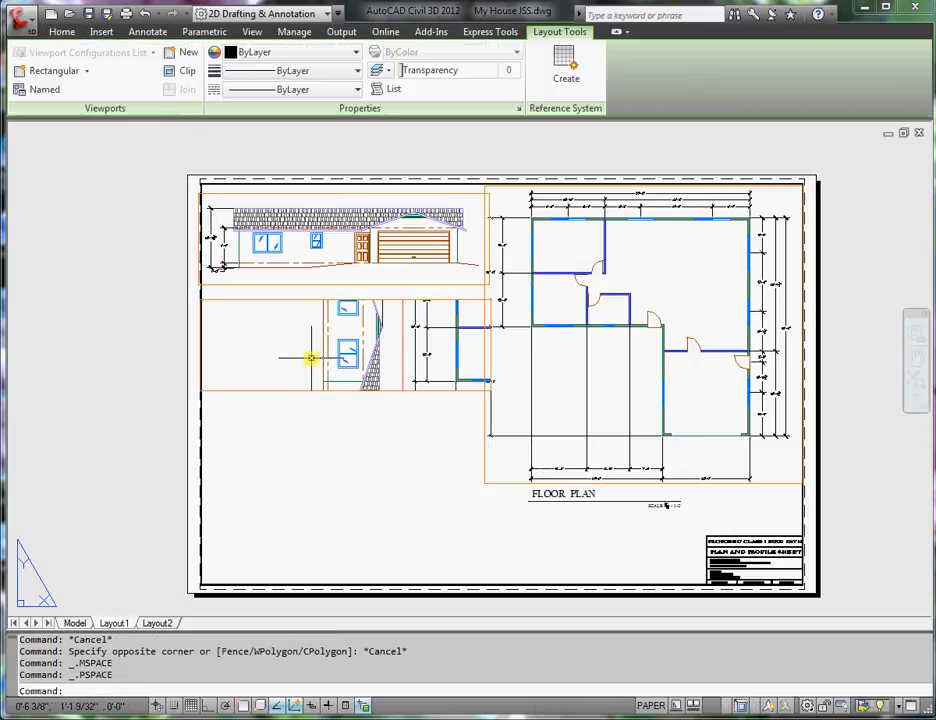
{"action": "mouse_move", "coordinate": [311, 572]}
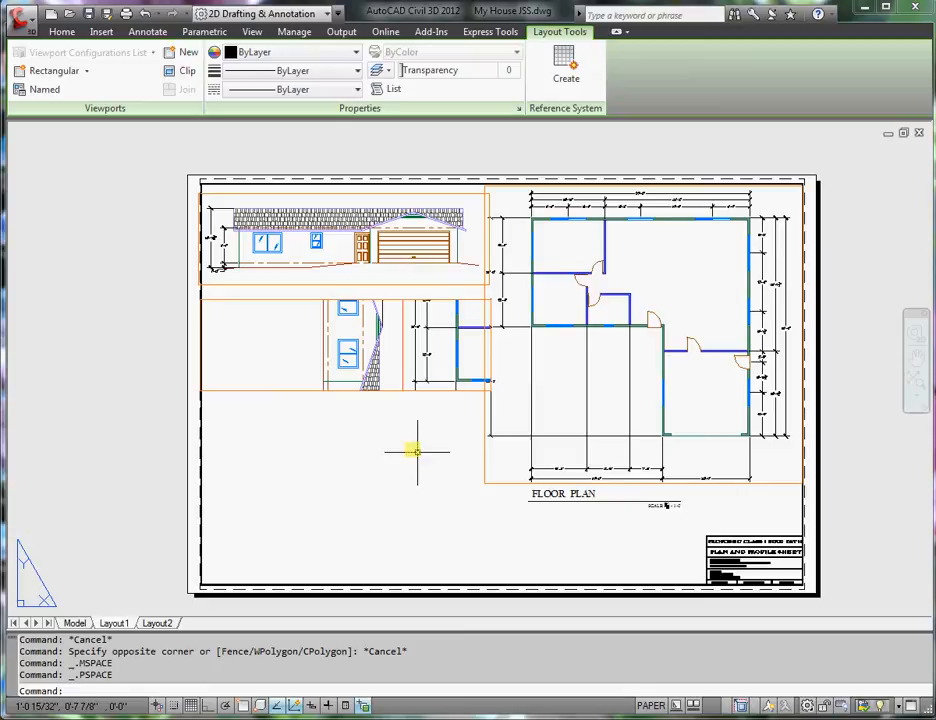
{"action": "mouse_move", "coordinate": [130, 600]}
{"action": "type", "text": "MVSETU"}
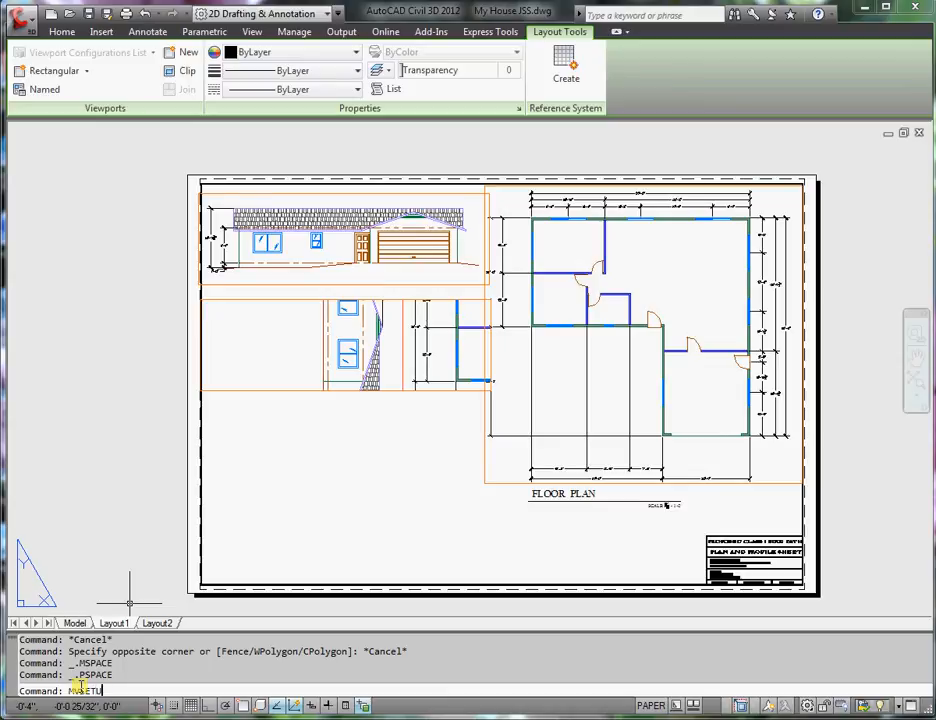
Rotate the view in the middle viewport 90 degrees using MVSETUP.
{"action": "type", "text": "P"}
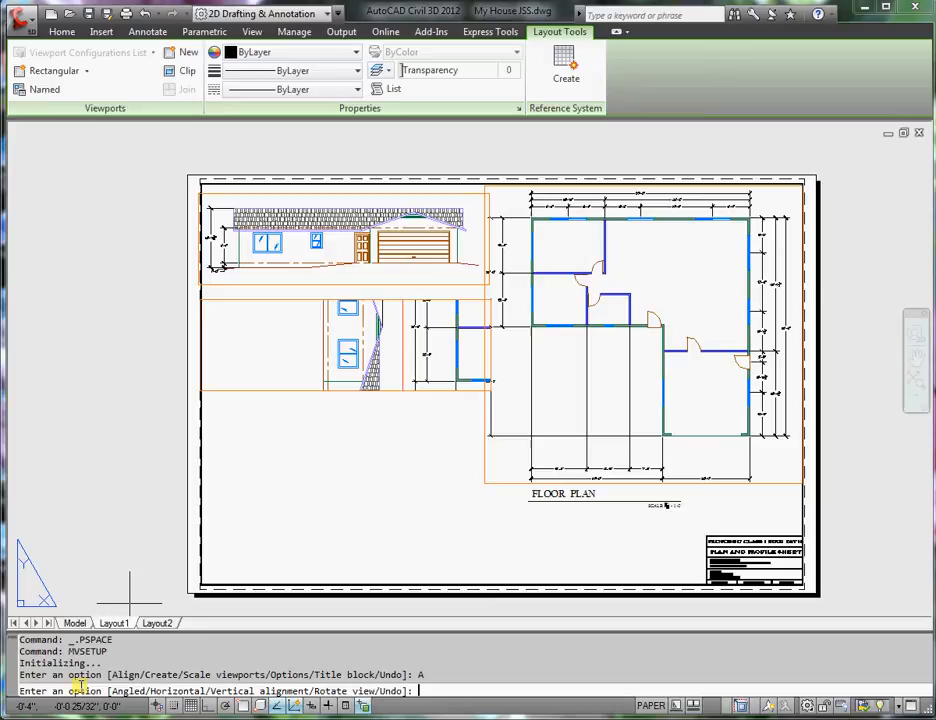
{"action": "type", "text": "R"}
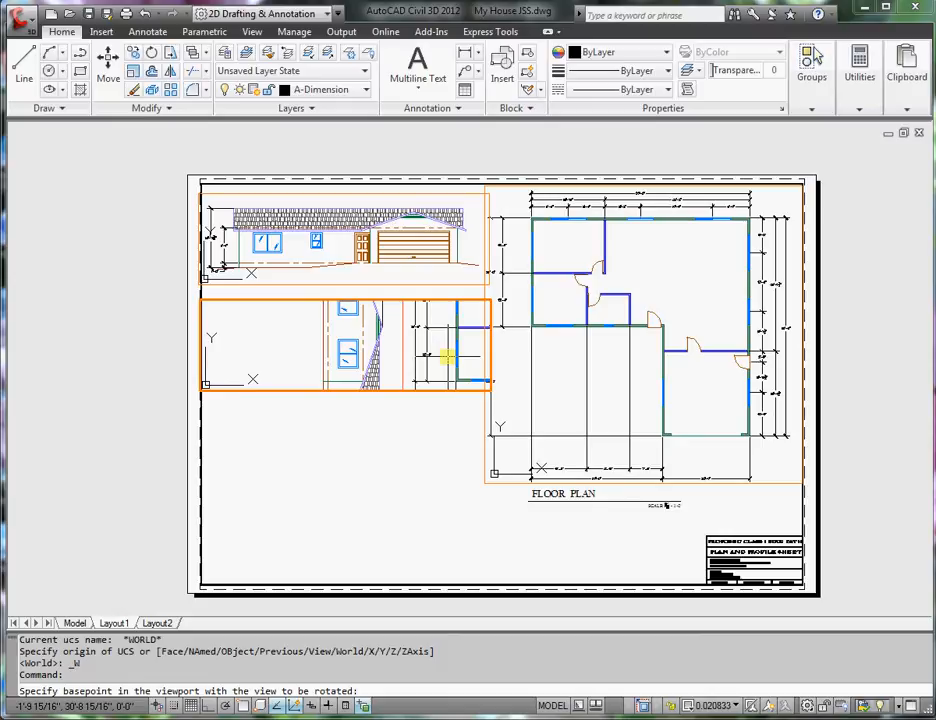
{"action": "type", "text": "90"}
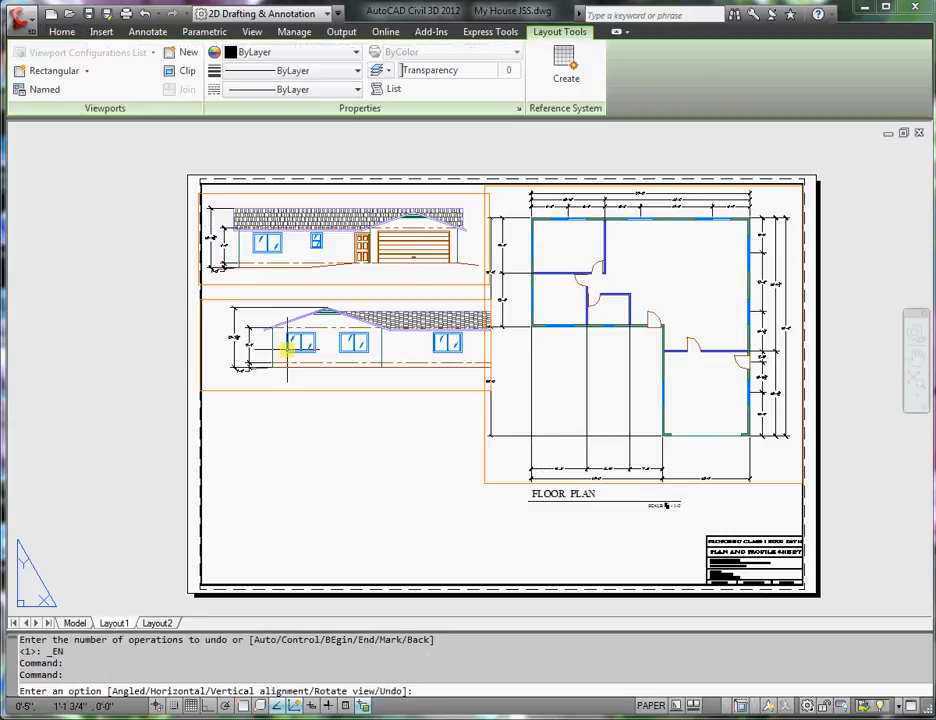
{"action": "mouse_move", "coordinate": [400, 340]}
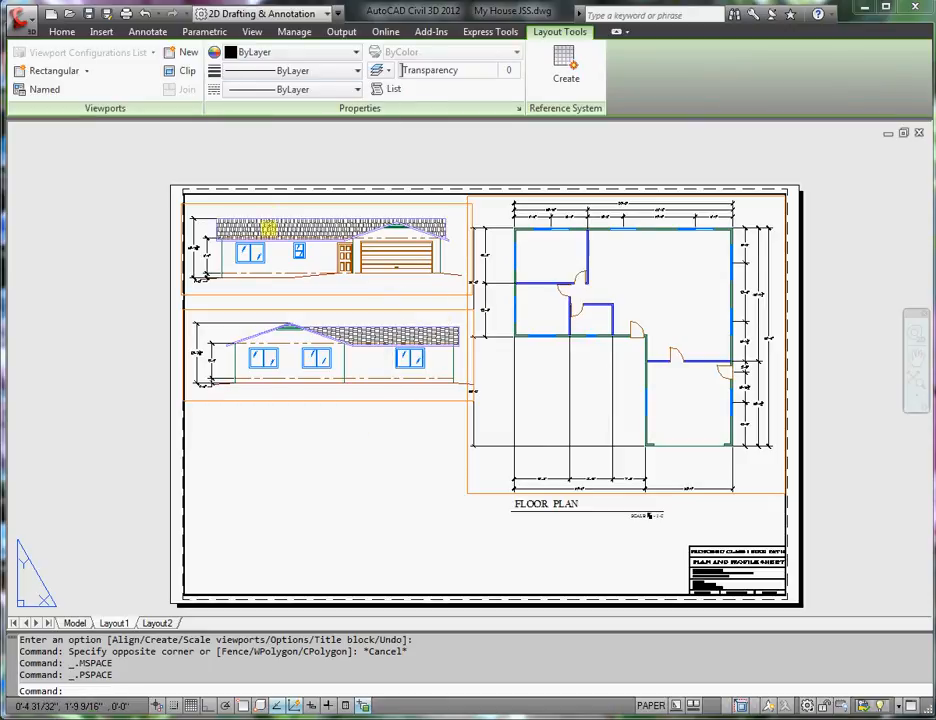
Copy the middle viewport below the elevations and stretch it taller.
{"action": "left_click", "coordinate": [61, 31]}
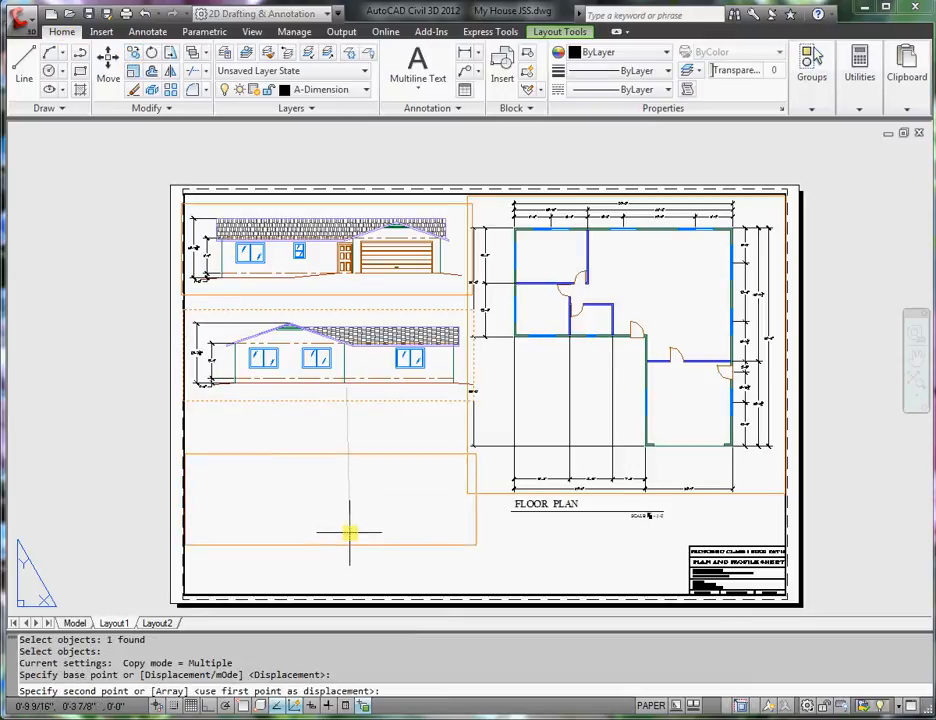
{"action": "left_click", "coordinate": [350, 525]}
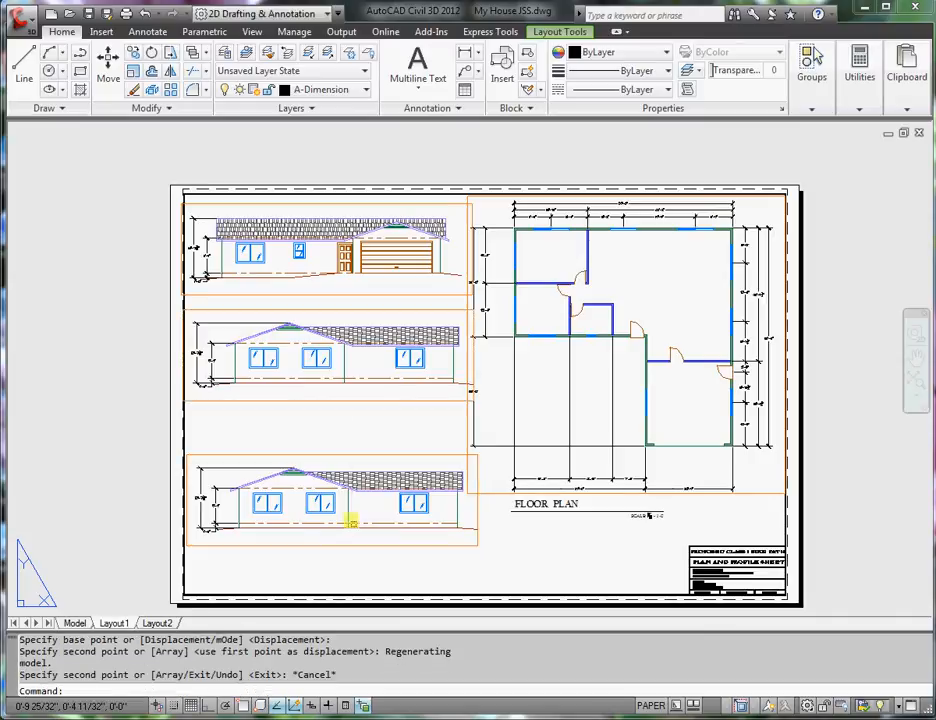
{"action": "left_click", "coordinate": [467, 452]}
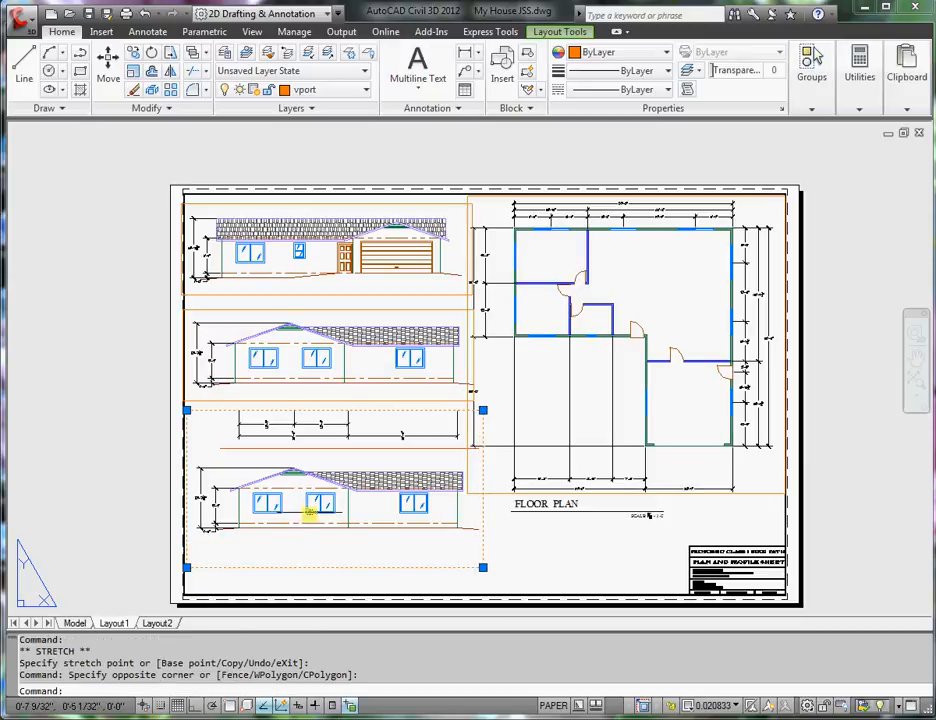
{"action": "mouse_move", "coordinate": [378, 529]}
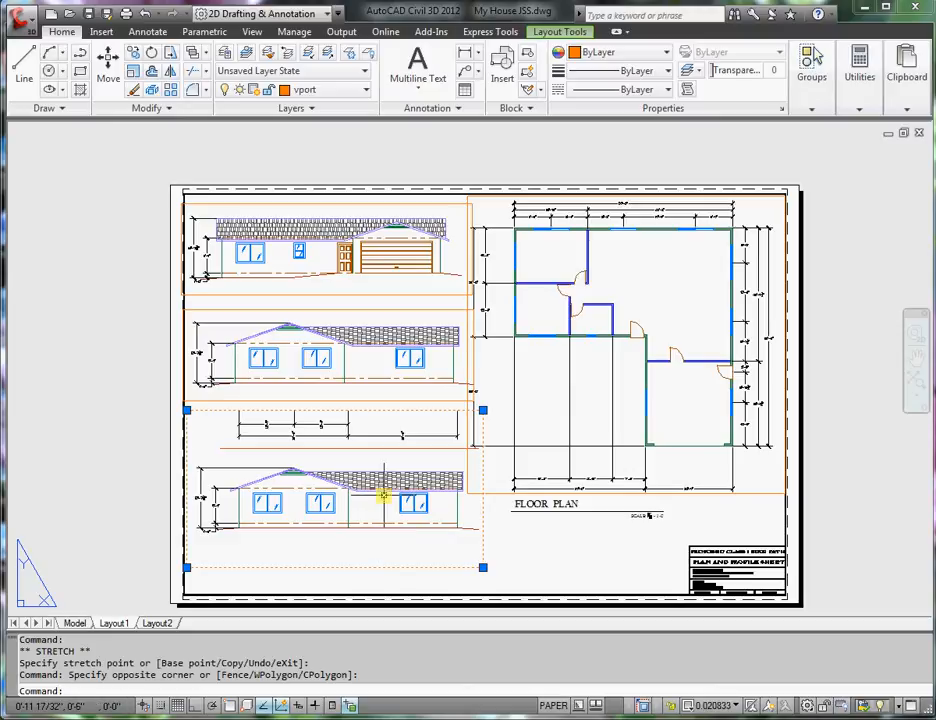
{"action": "type", "text": "M"}
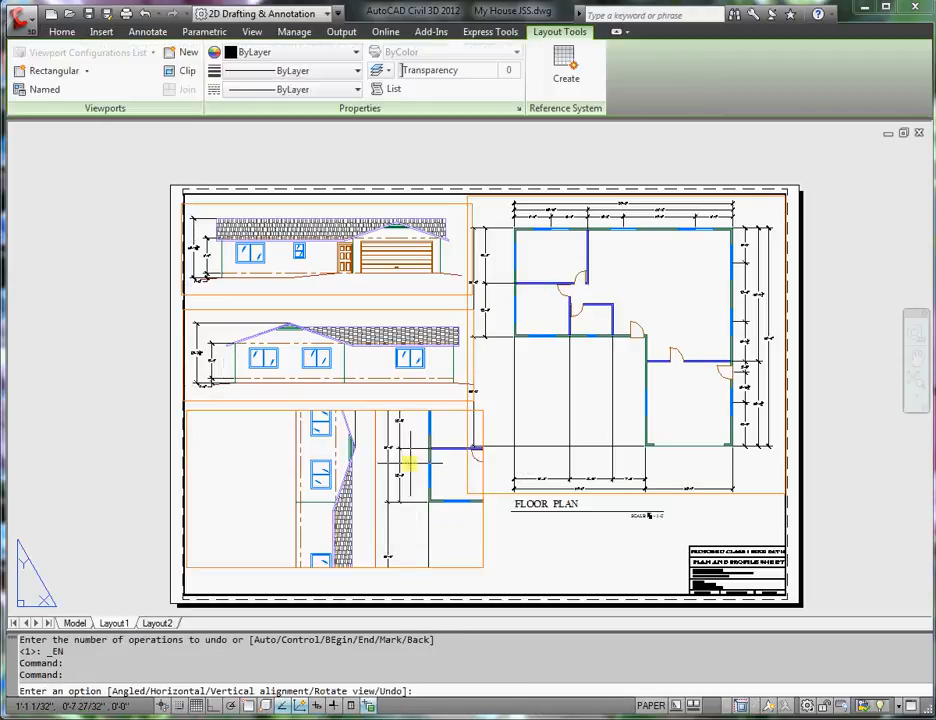
{"action": "mouse_move", "coordinate": [350, 525]}
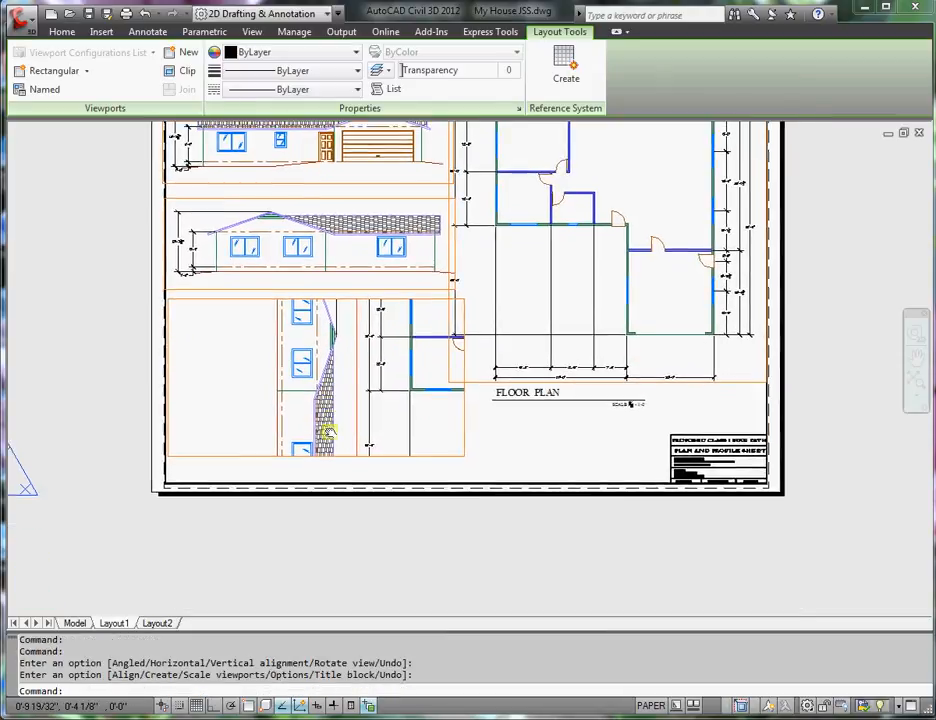
{"action": "left_click", "coordinate": [62, 31]}
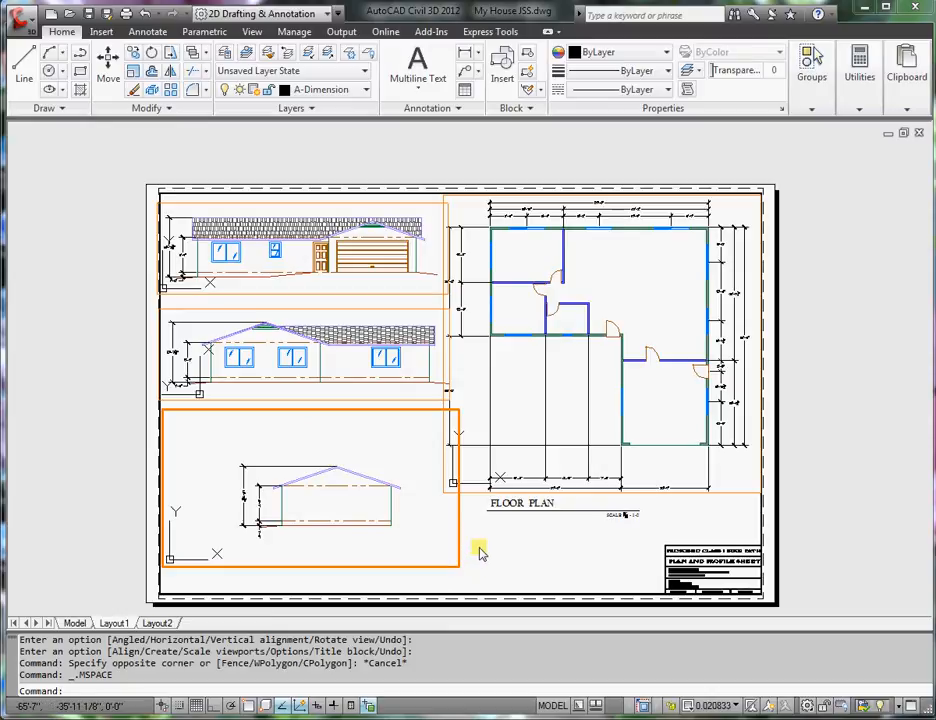
{"action": "mouse_move", "coordinate": [345, 518]}
{"action": "type", "text": "Z"}
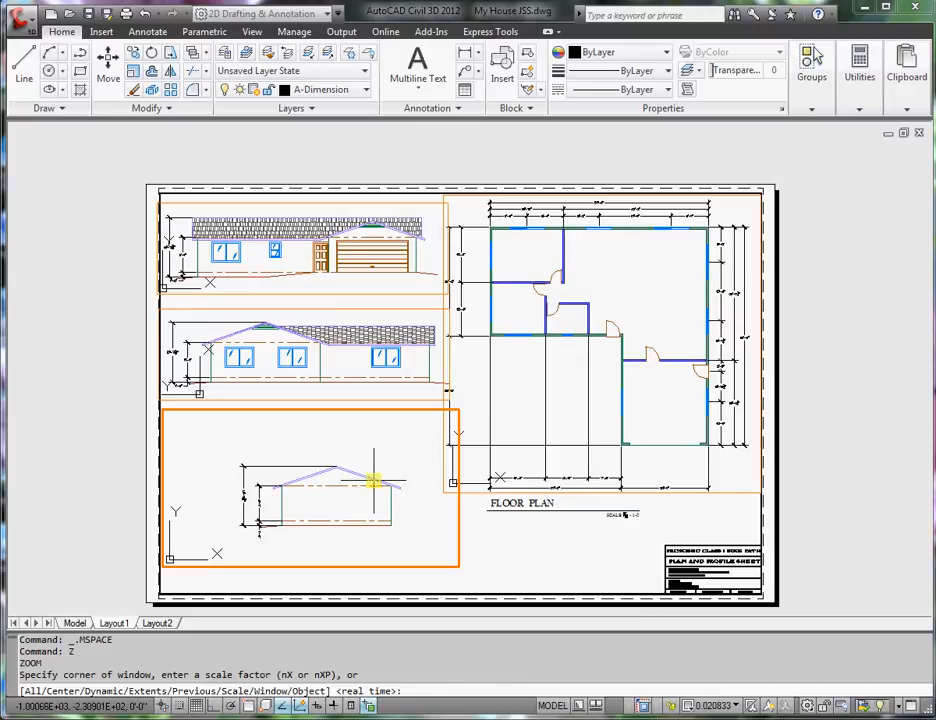
Zoom the bottom viewport to a 1/…xp scale, widen it, and erase two stray objects.
{"action": "type", "text": "S"}
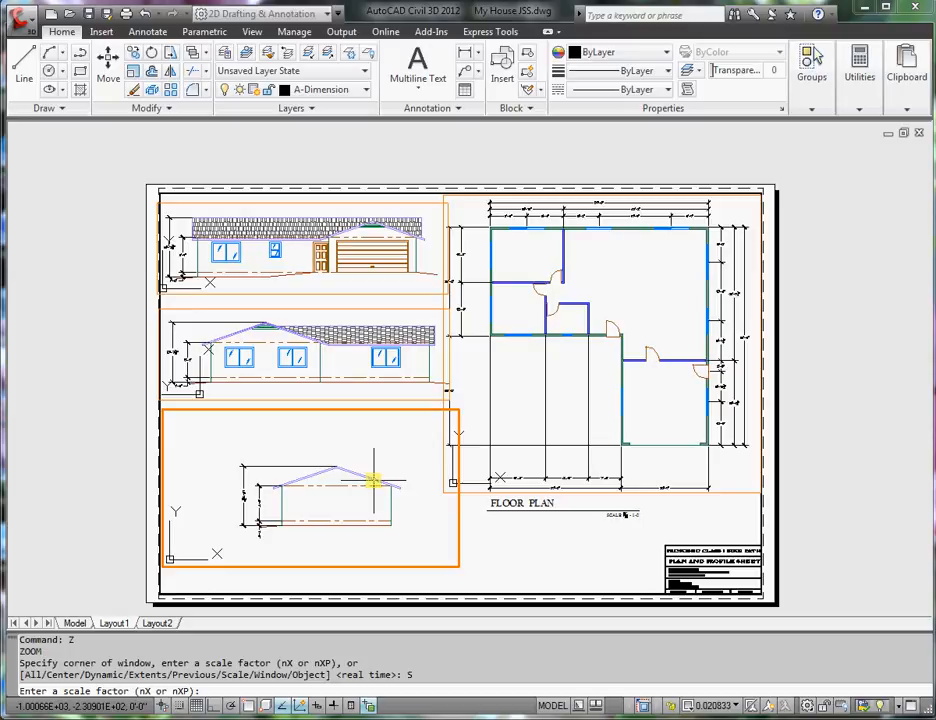
{"action": "type", "text": "1/"}
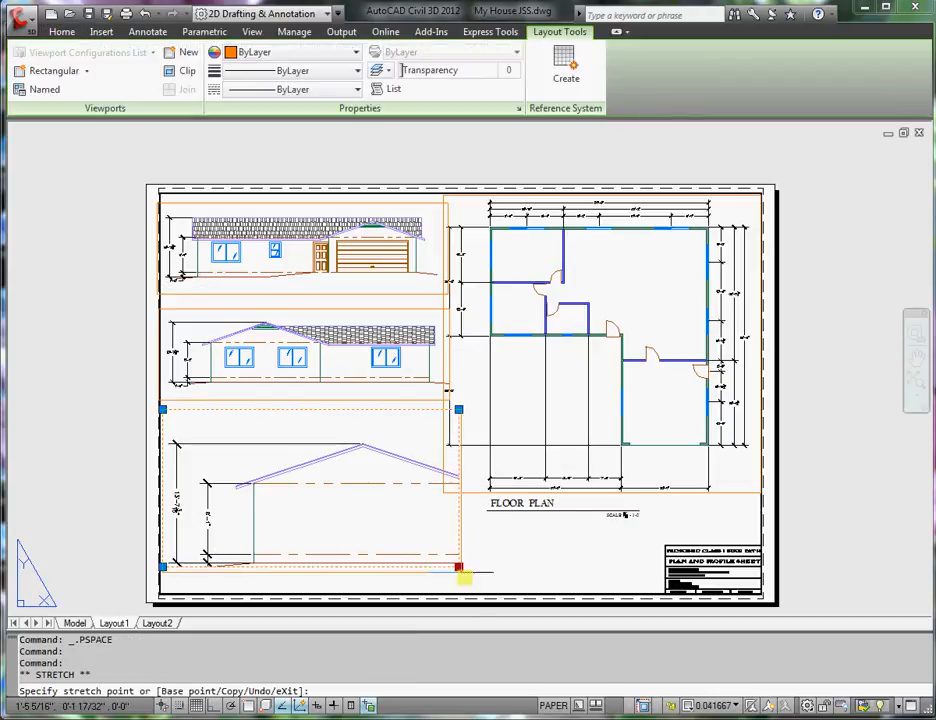
{"action": "left_click", "coordinate": [502, 588]}
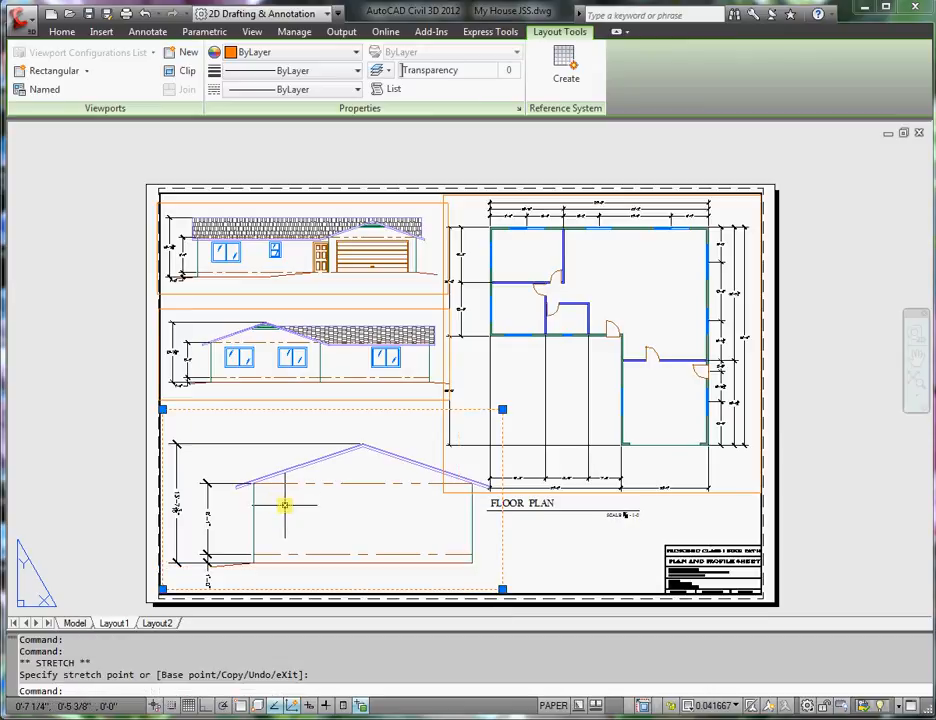
{"action": "left_click", "coordinate": [62, 31]}
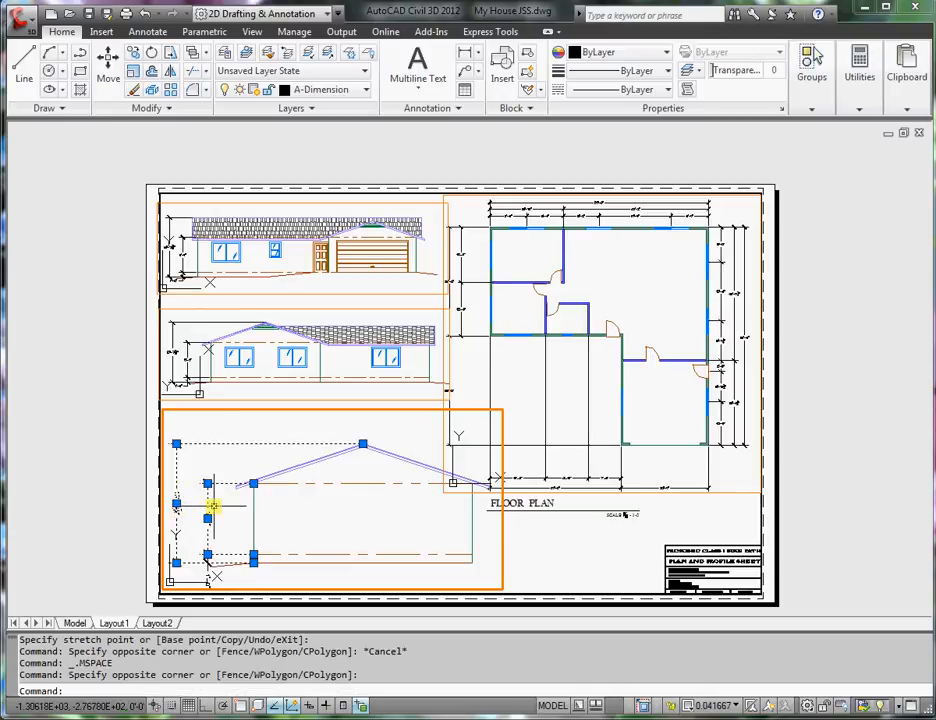
{"action": "mouse_move", "coordinate": [212, 505]}
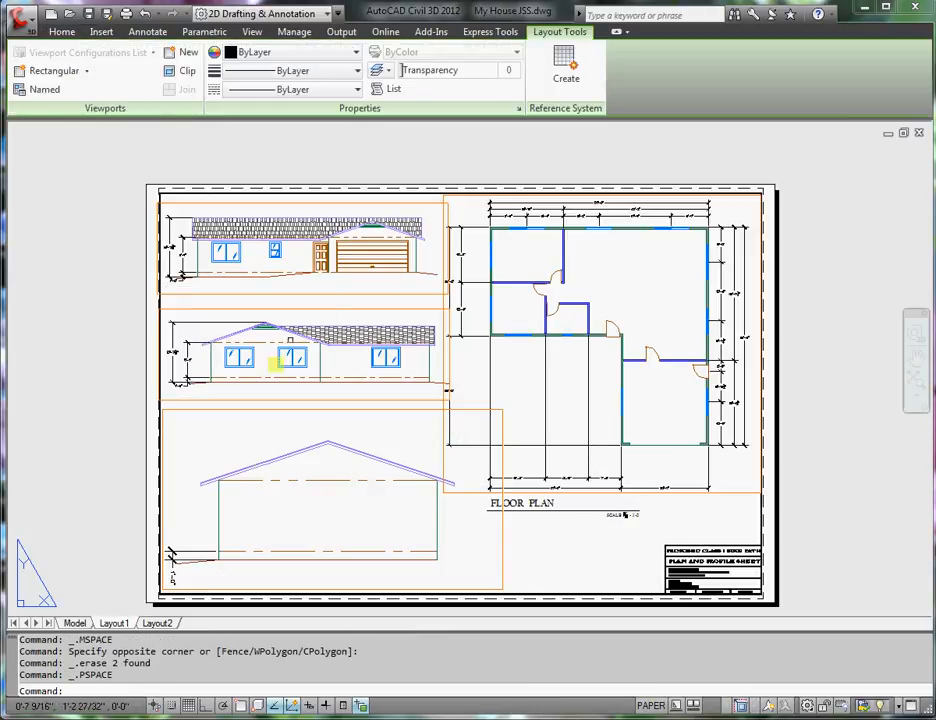
{"action": "mouse_move", "coordinate": [688, 527]}
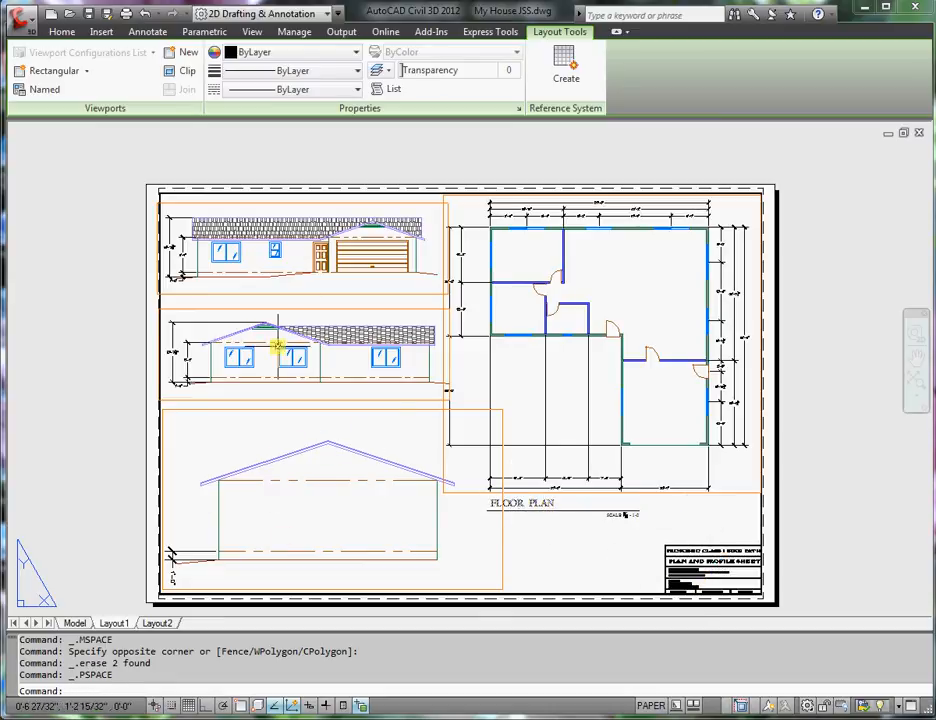
{"action": "mouse_move", "coordinate": [270, 287]}
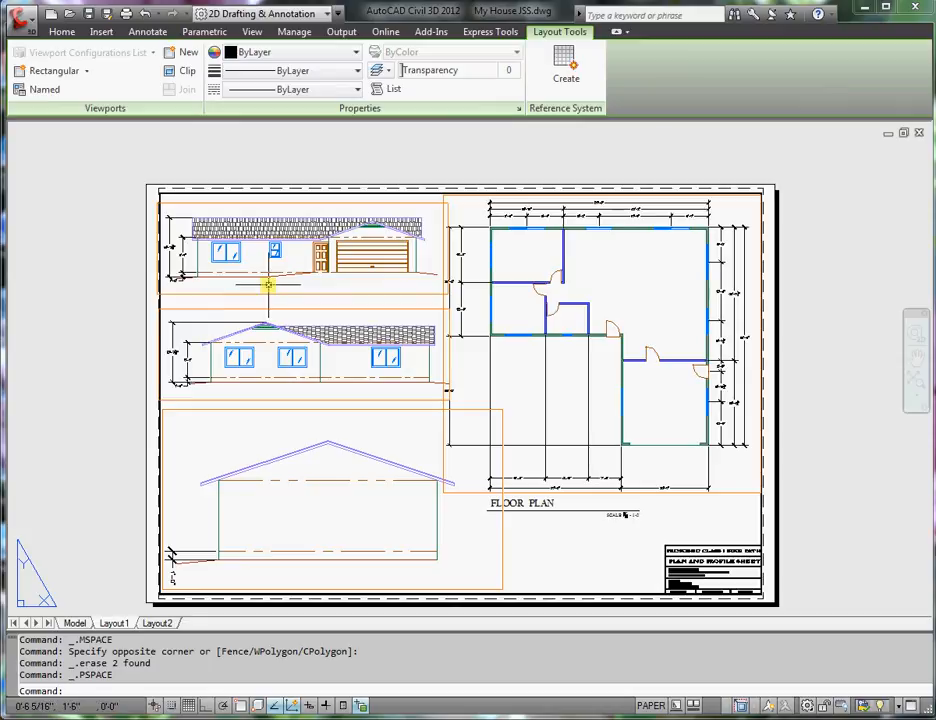
{"action": "mouse_move", "coordinate": [236, 377]}
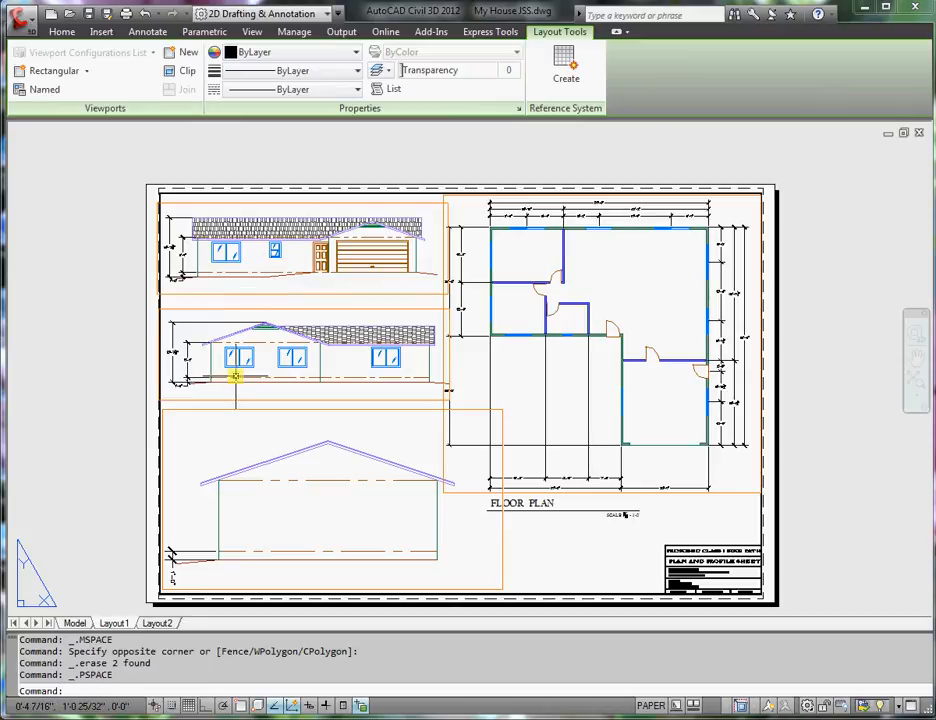
{"action": "mouse_move", "coordinate": [313, 553]}
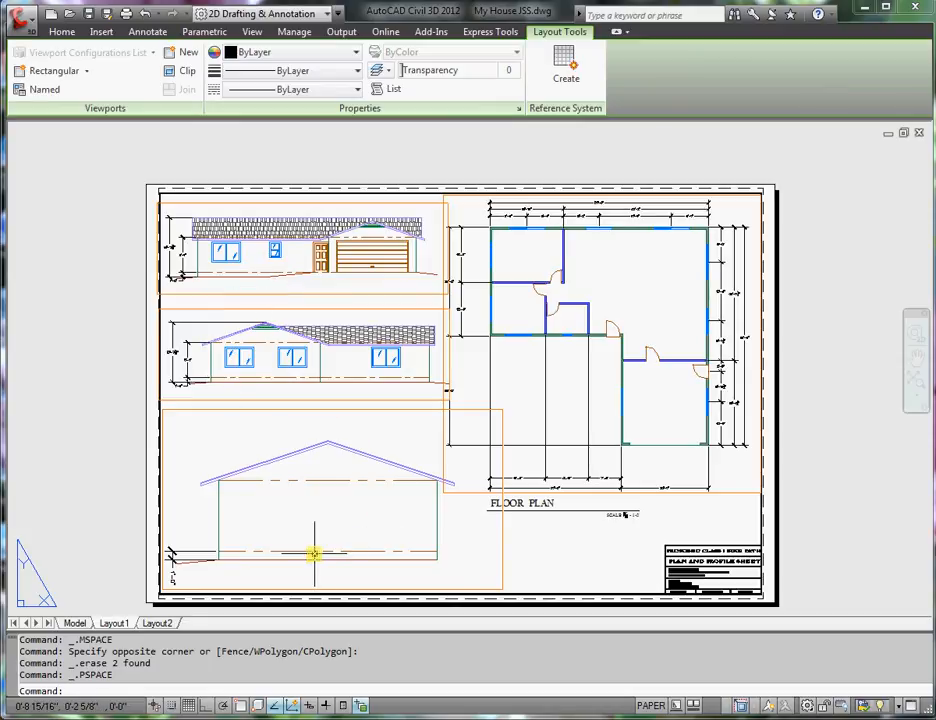